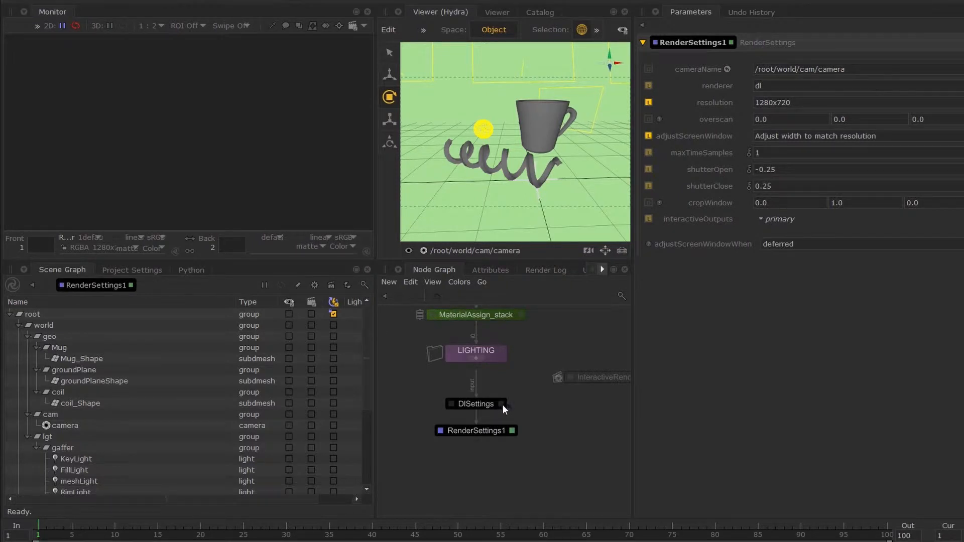
Select the DlSettings node to show its Image Layers parameters with OpenEXR output.
click(475, 403)
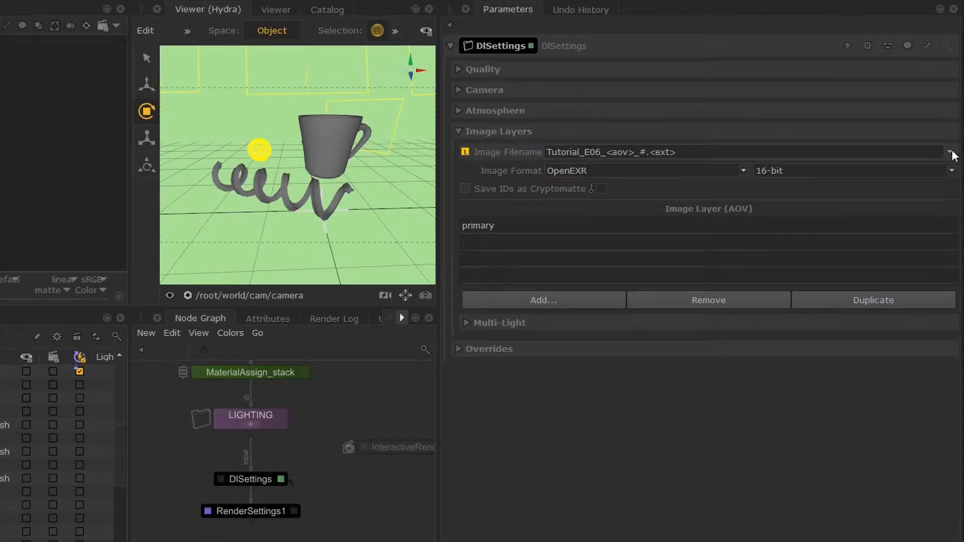
Browse for the image filename and navigate into the empty Renders folder.
click(950, 152)
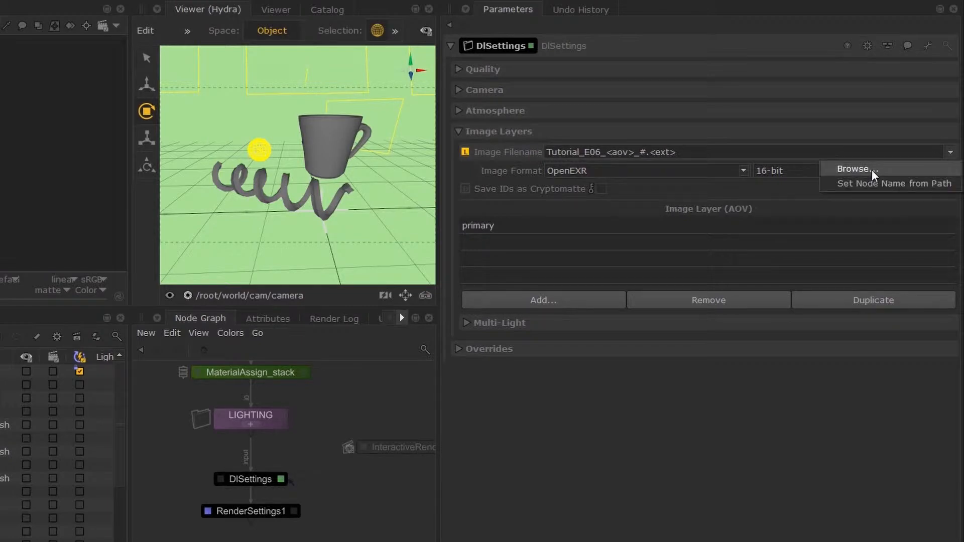
click(852, 169)
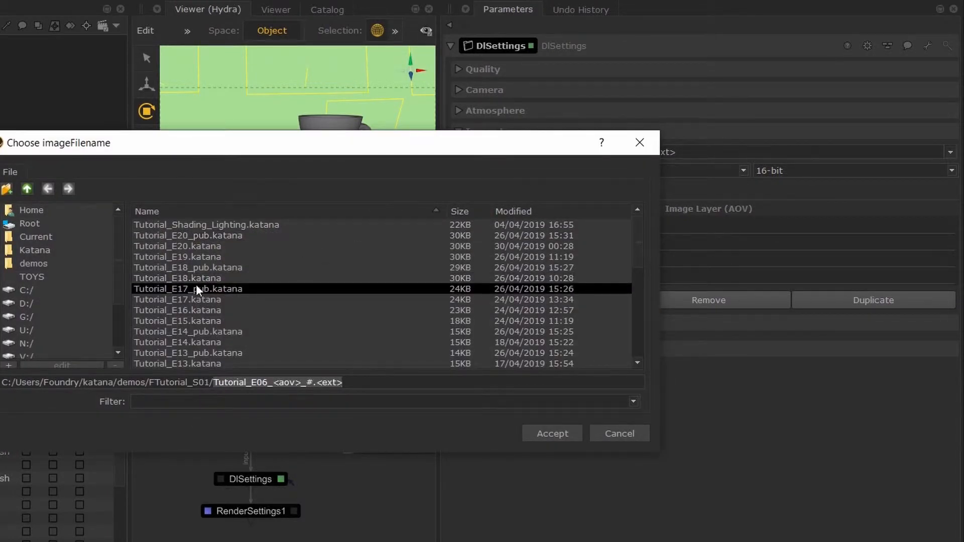
scroll(down, 3)
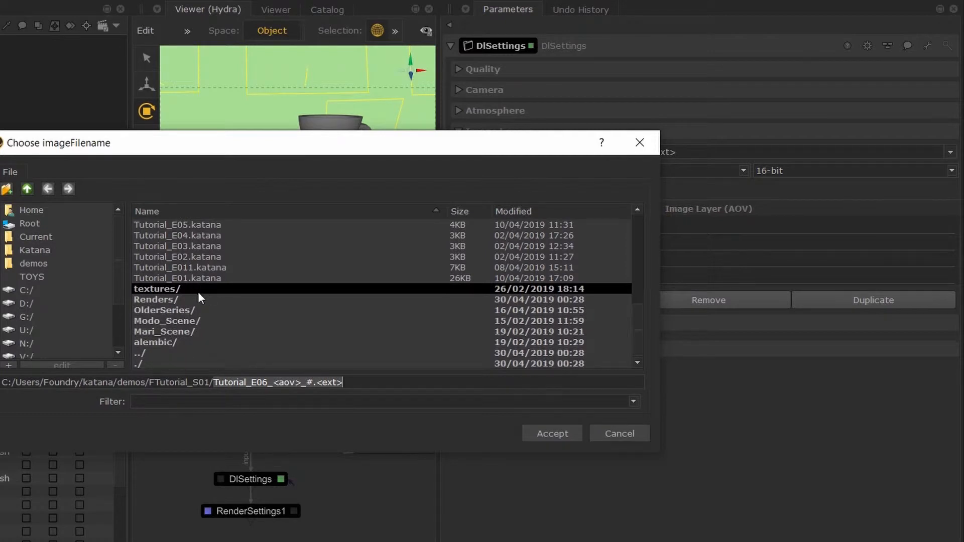
click(157, 299)
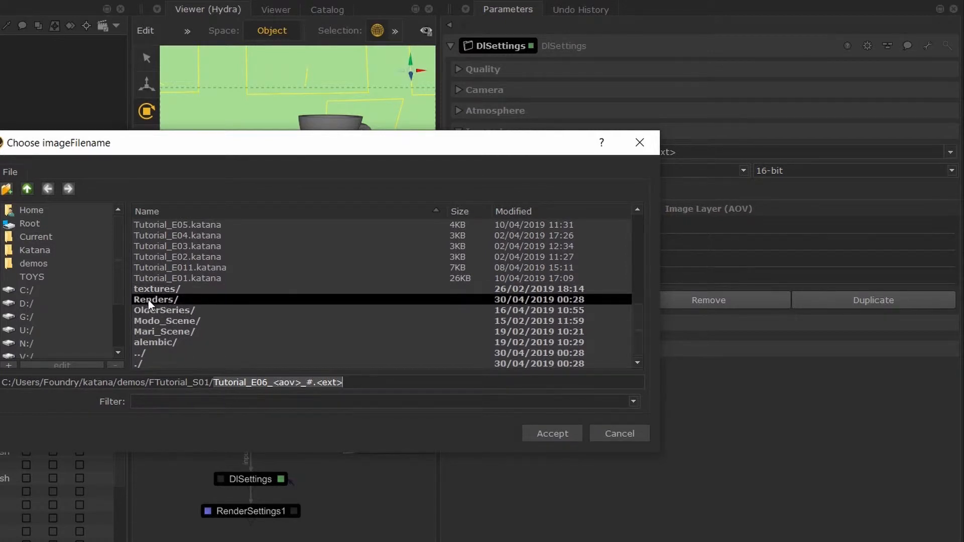
double_click(155, 299)
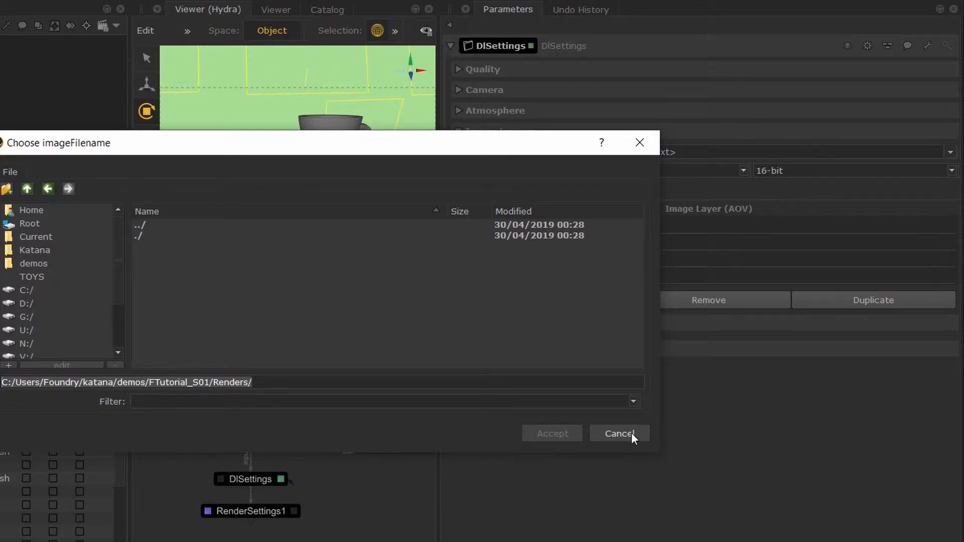
Save output as Tutorial_Render and add a Render node below RenderSettings1.
click(618, 433)
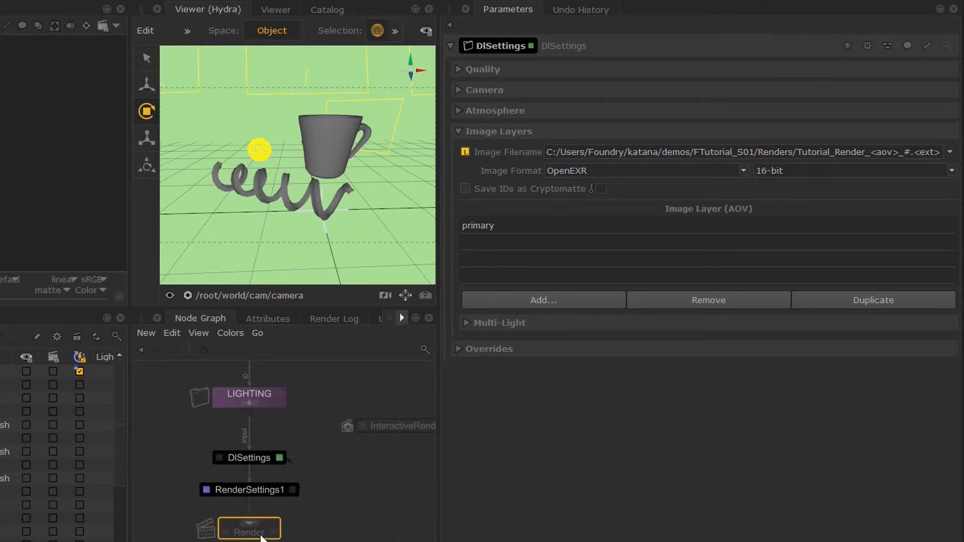
click(249, 530)
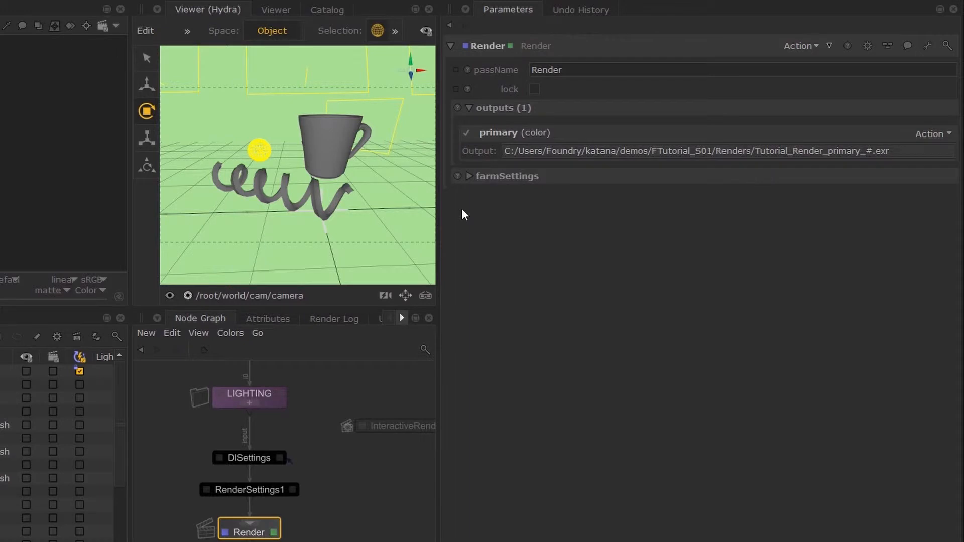
mouse_move(239, 482)
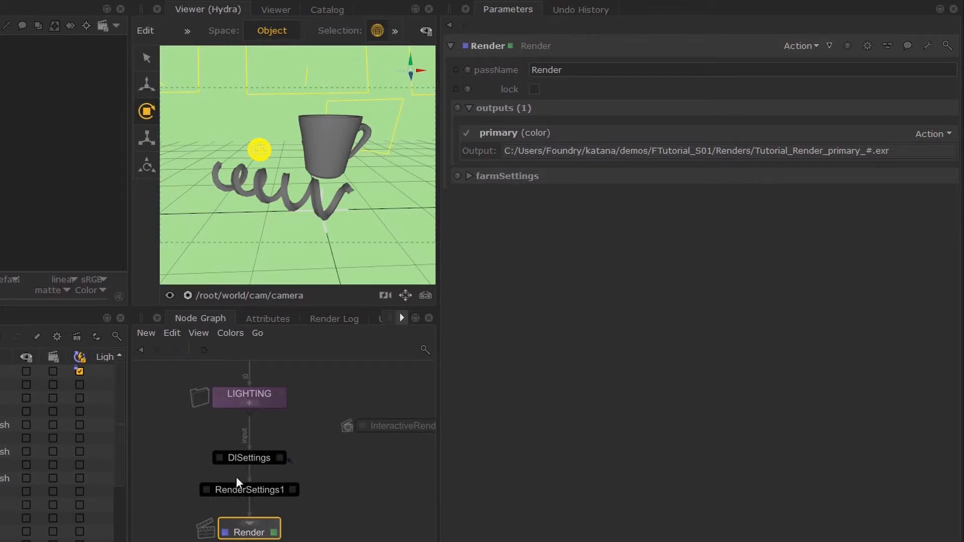
Disk-render the Render node to produce the pink KATANA mug image.
right_click(249, 532)
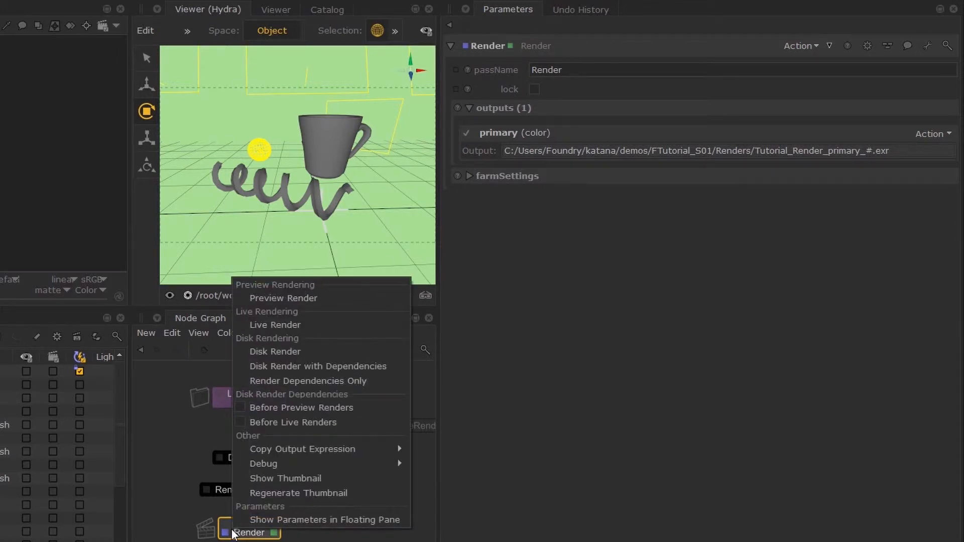
mouse_move(275, 351)
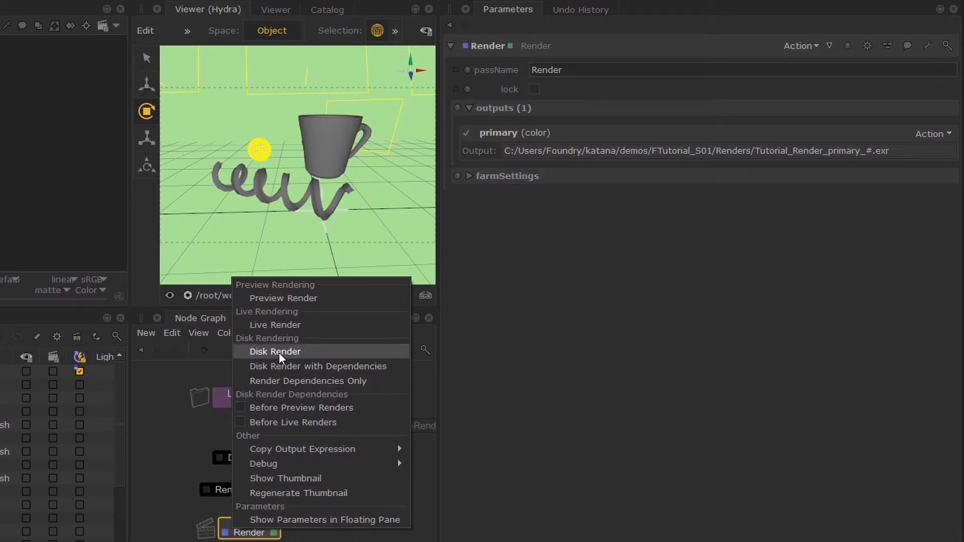
click(274, 351)
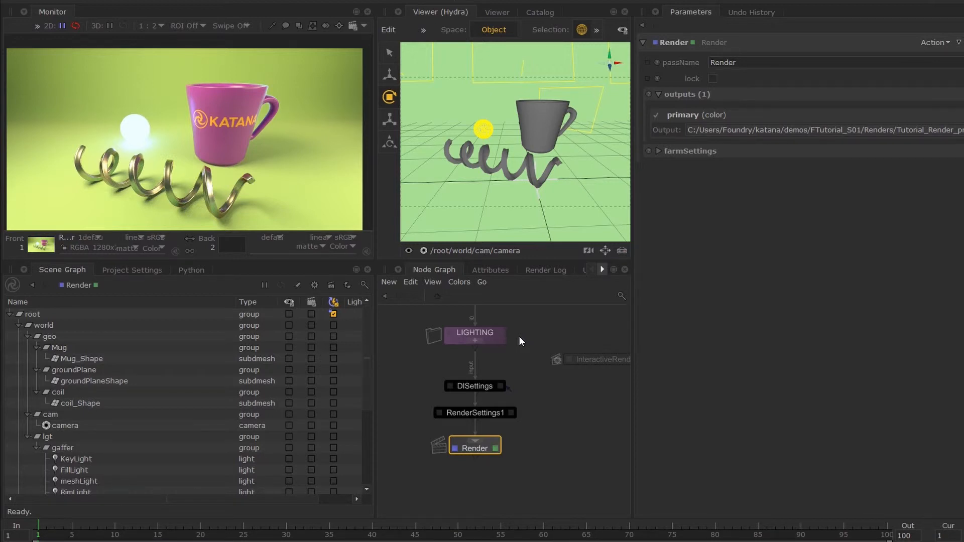
mouse_move(486, 349)
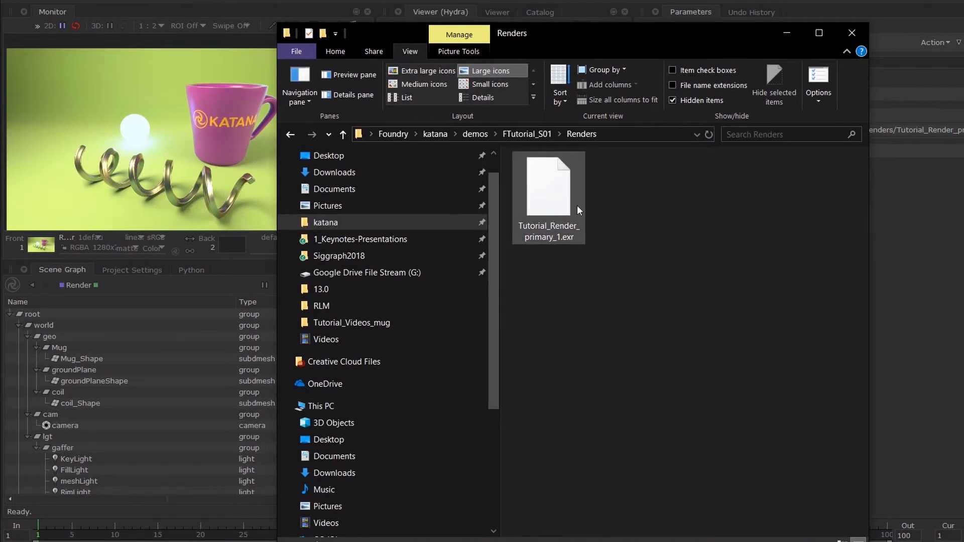
mouse_move(587, 222)
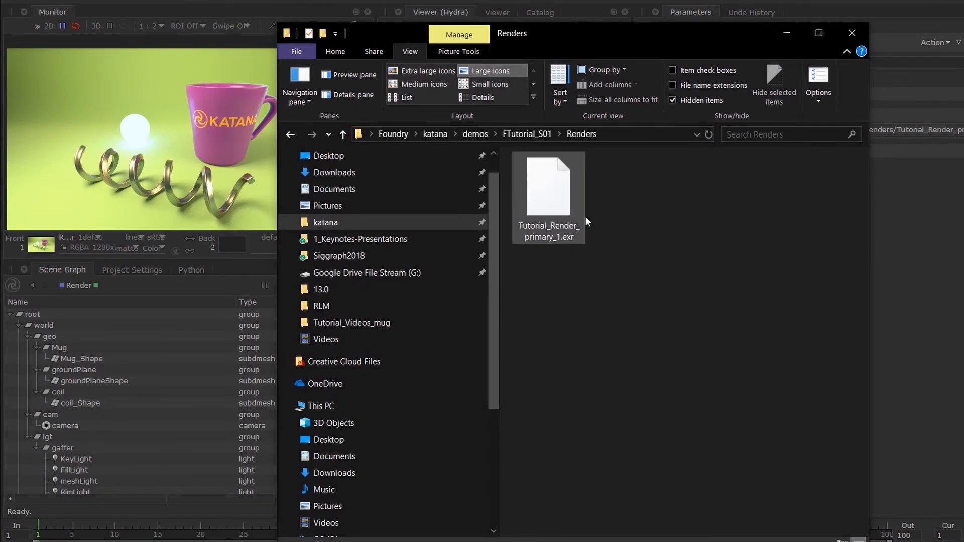
click(852, 32)
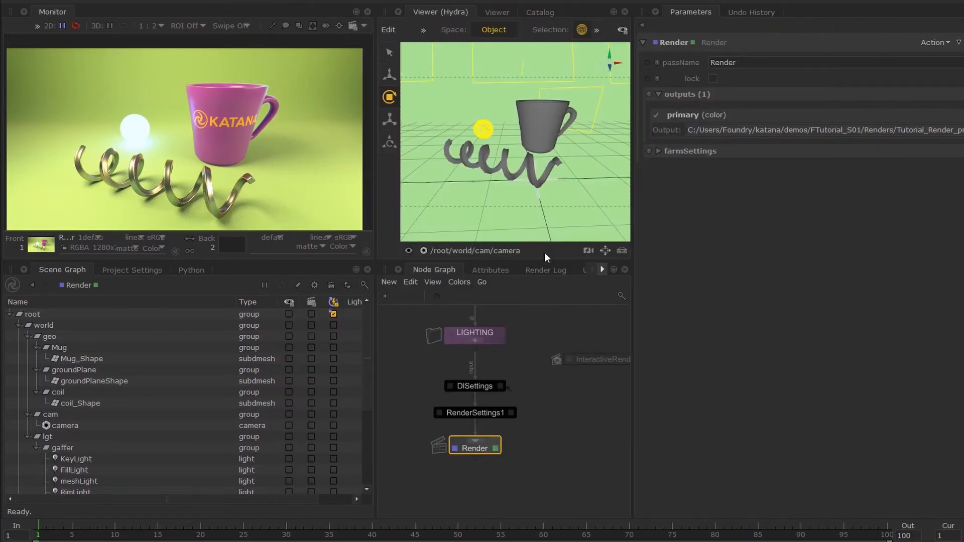